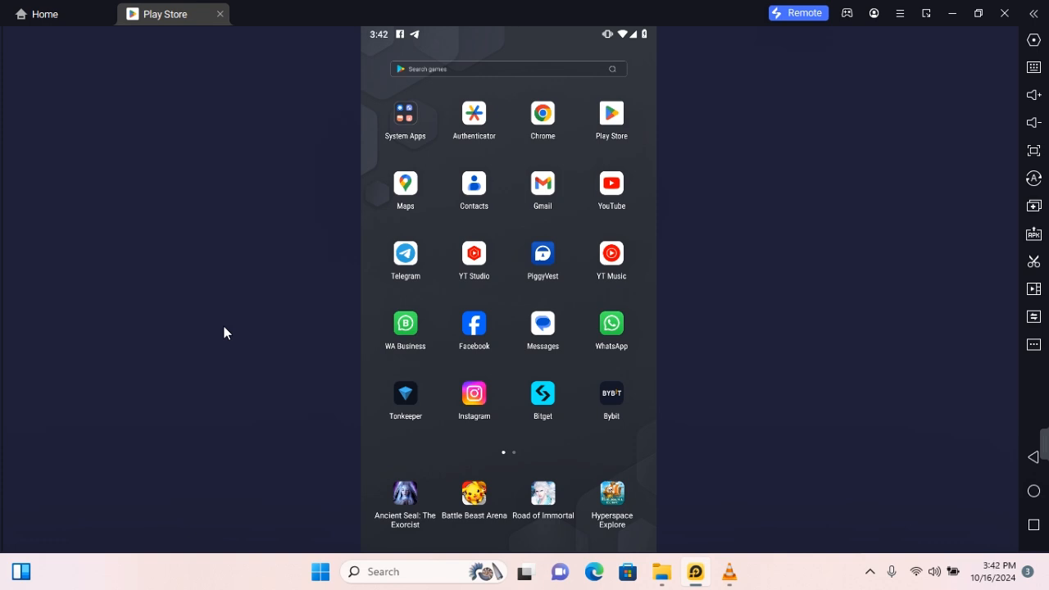
mouse_move(502, 384)
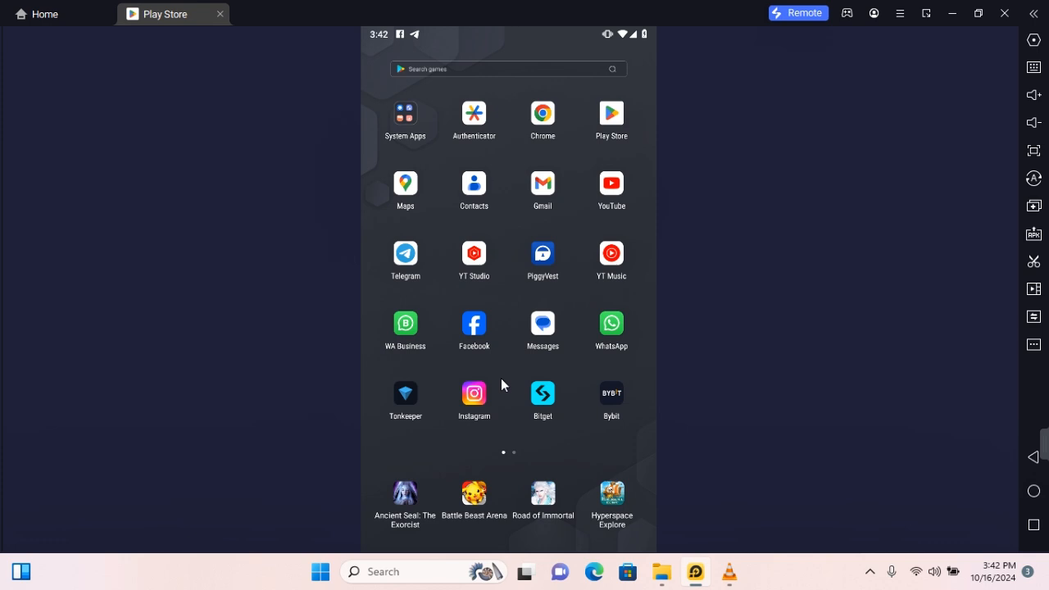
mouse_move(352, 366)
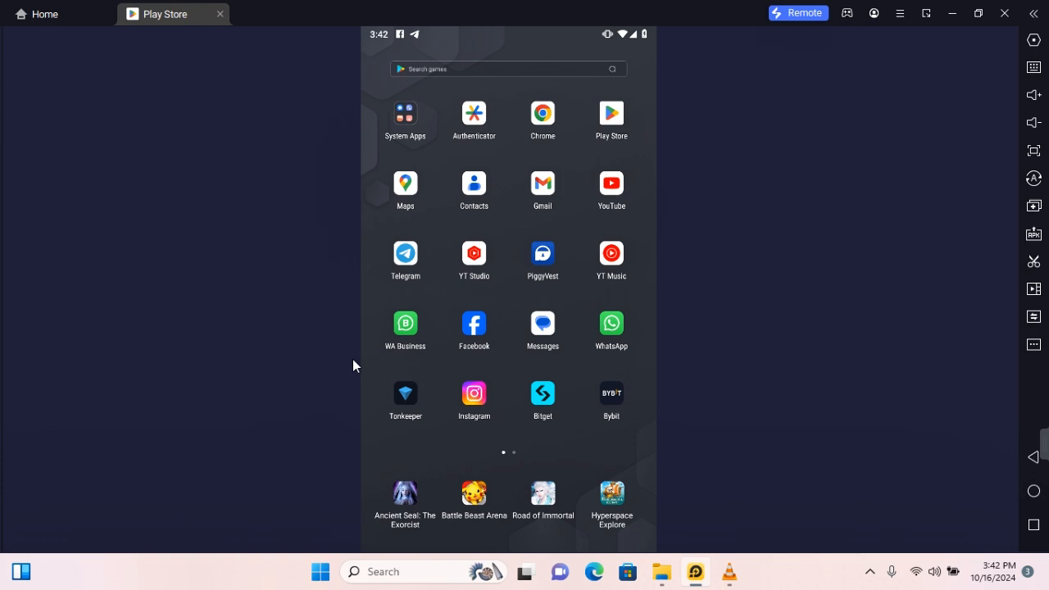
Launch the Play Store from the BlueStacks home screen.
click(610, 113)
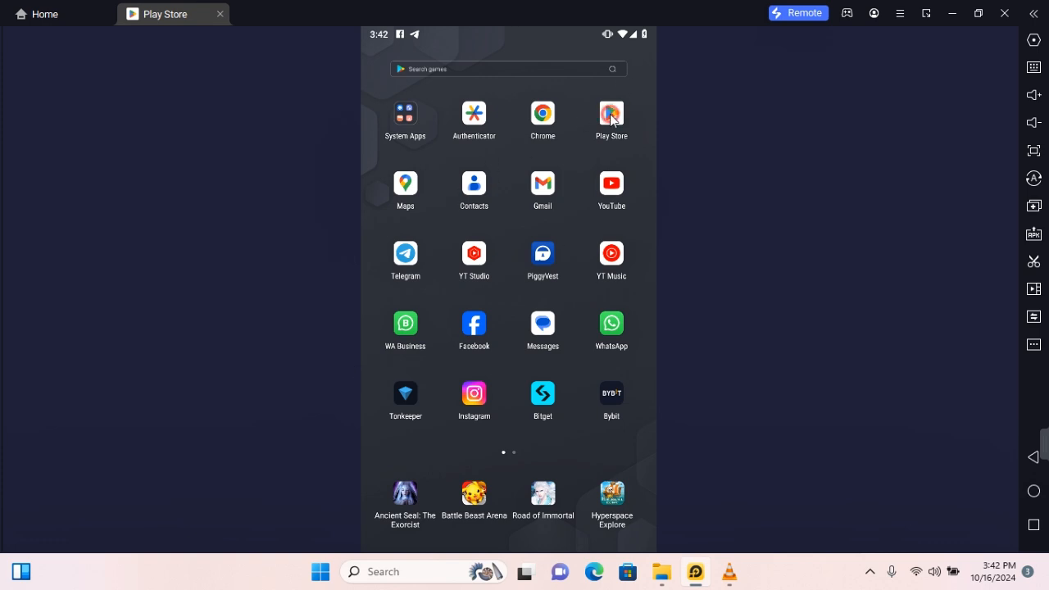
Search Play Store for 'trim audio' and open MP3 Cutter and Ringtone Maker.
click(610, 113)
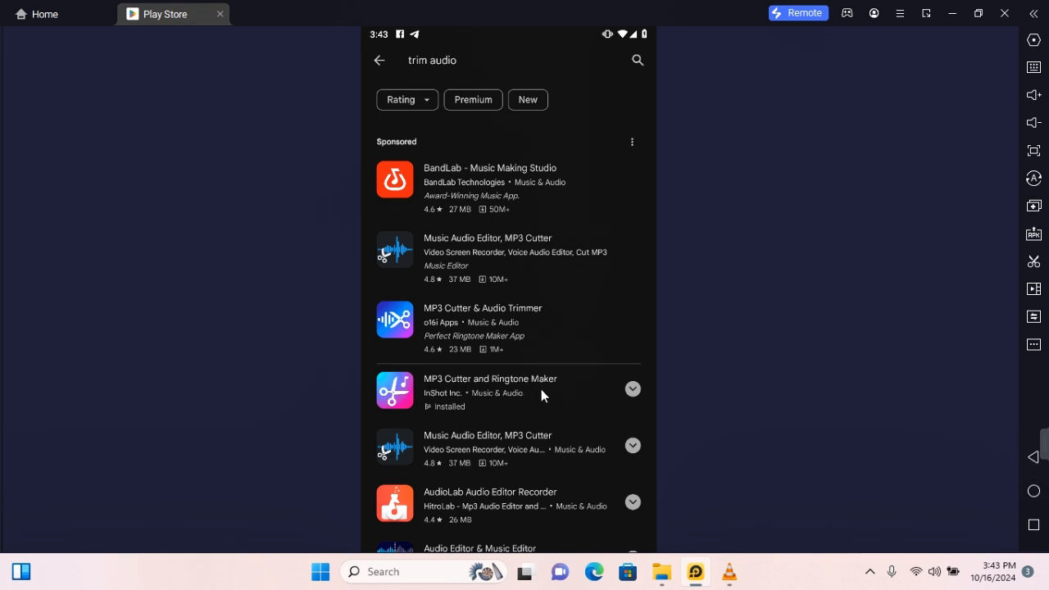
click(490, 392)
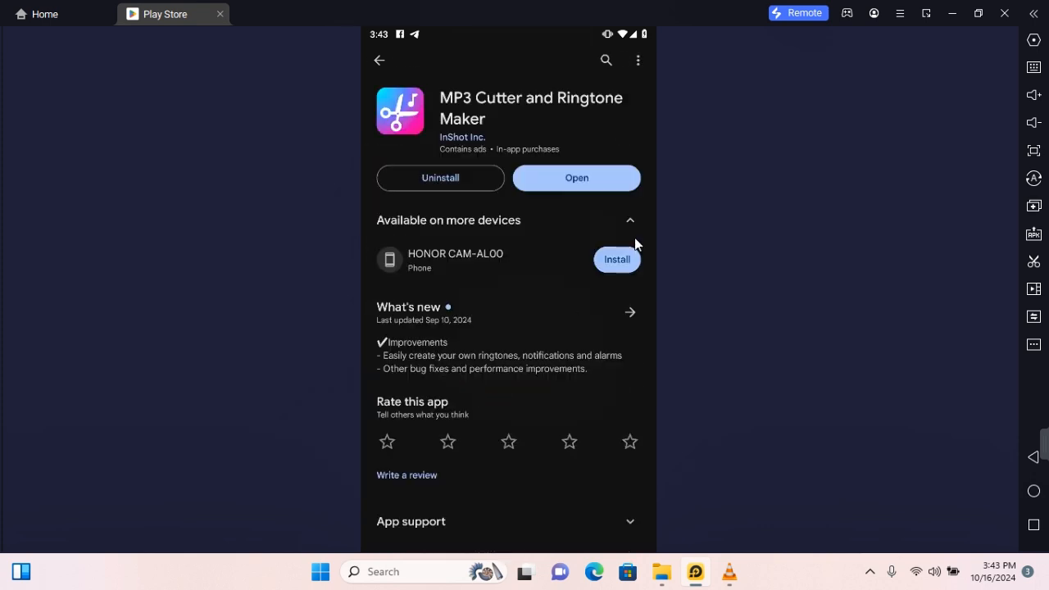
click(576, 178)
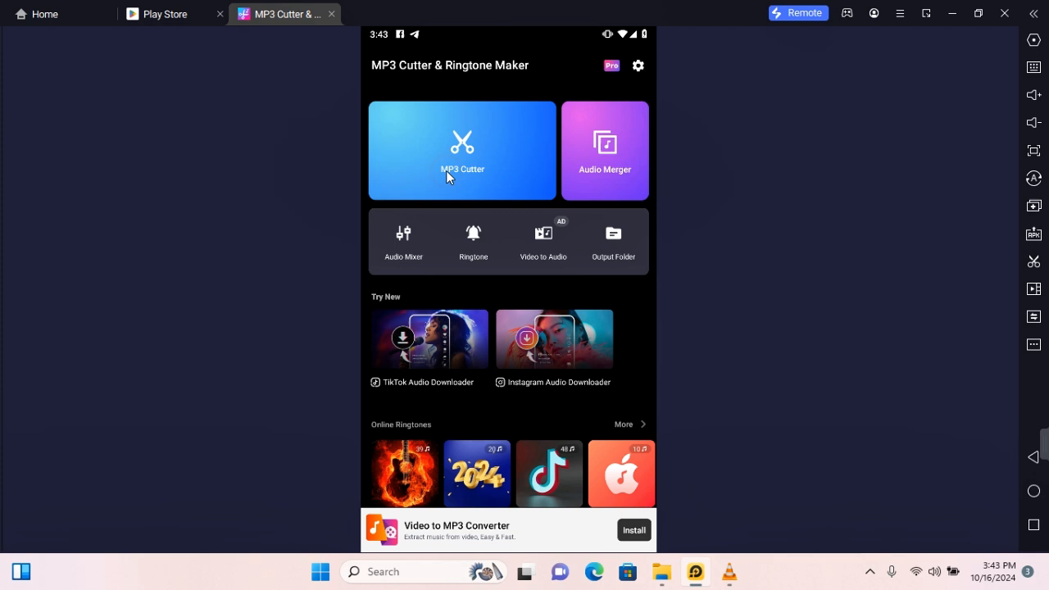
Open the MP3 Cutter tool to pick an audio file.
click(461, 150)
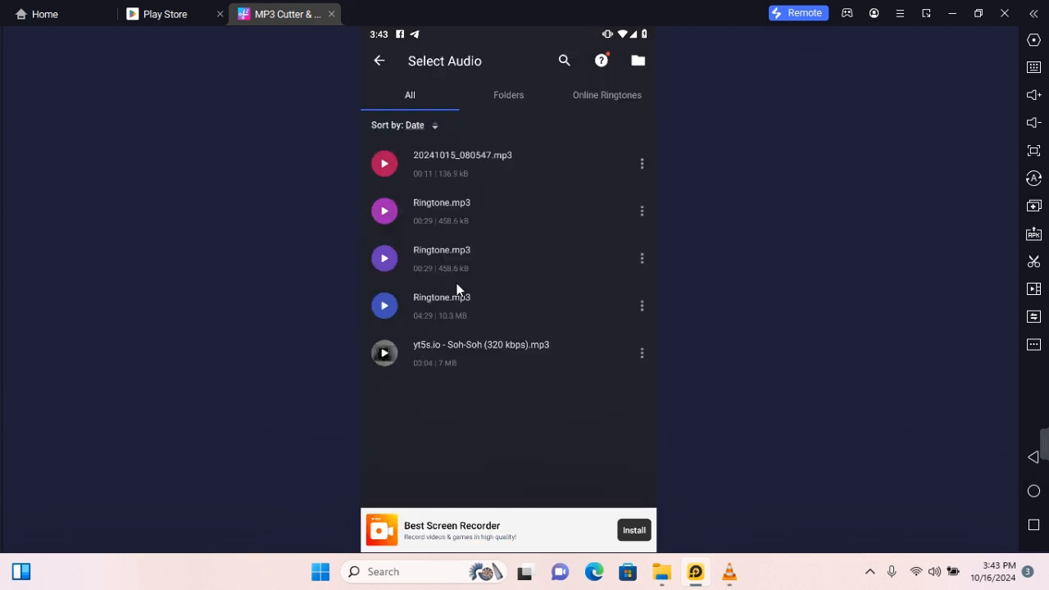
mouse_move(477, 326)
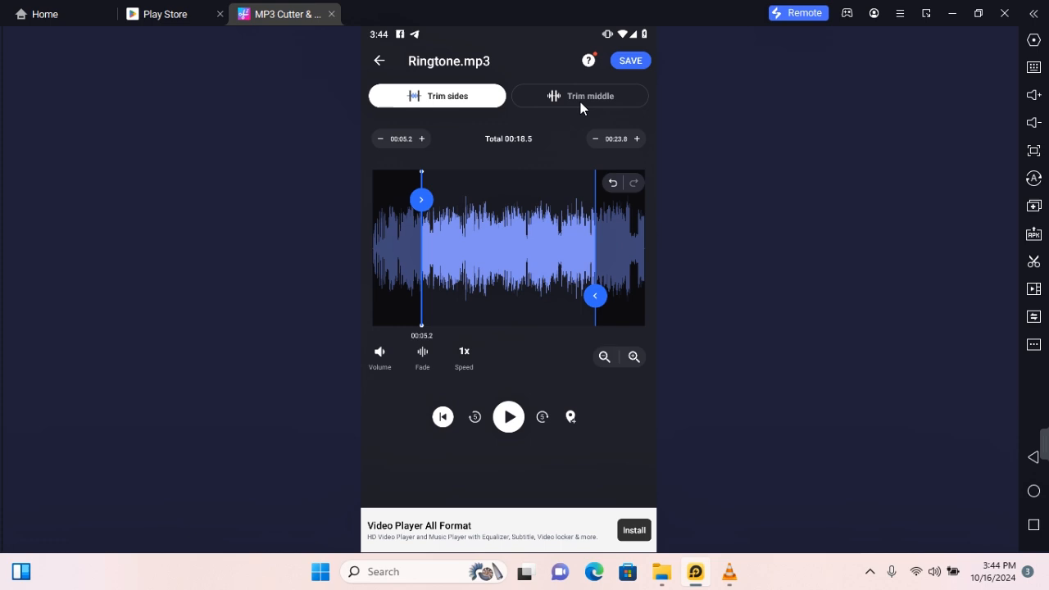
In Trim middle mode, set the removed section to 00:06.7–00:21.4.
click(580, 96)
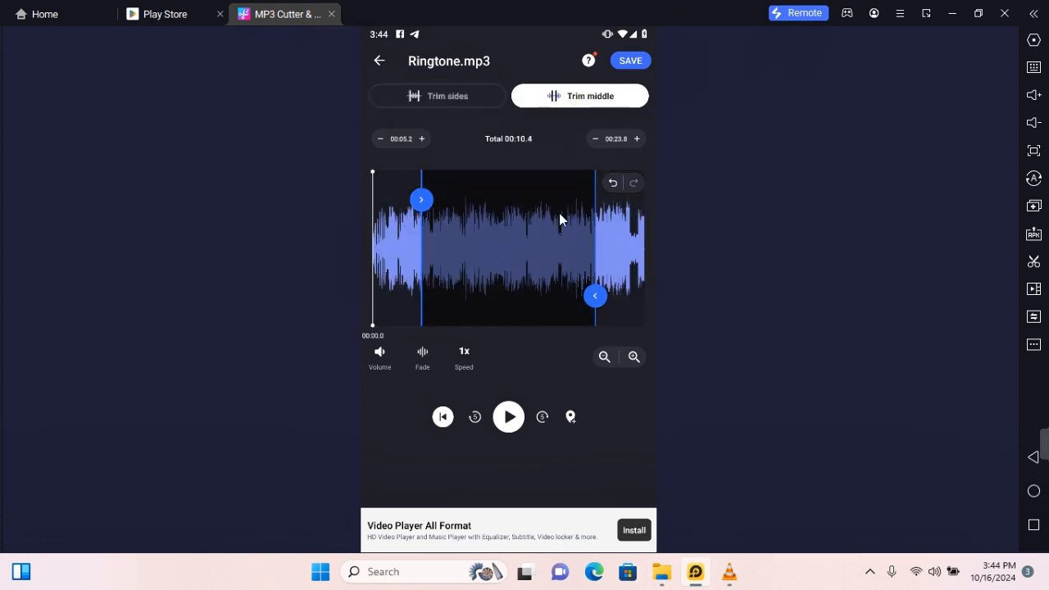
drag(420, 199, 418, 199)
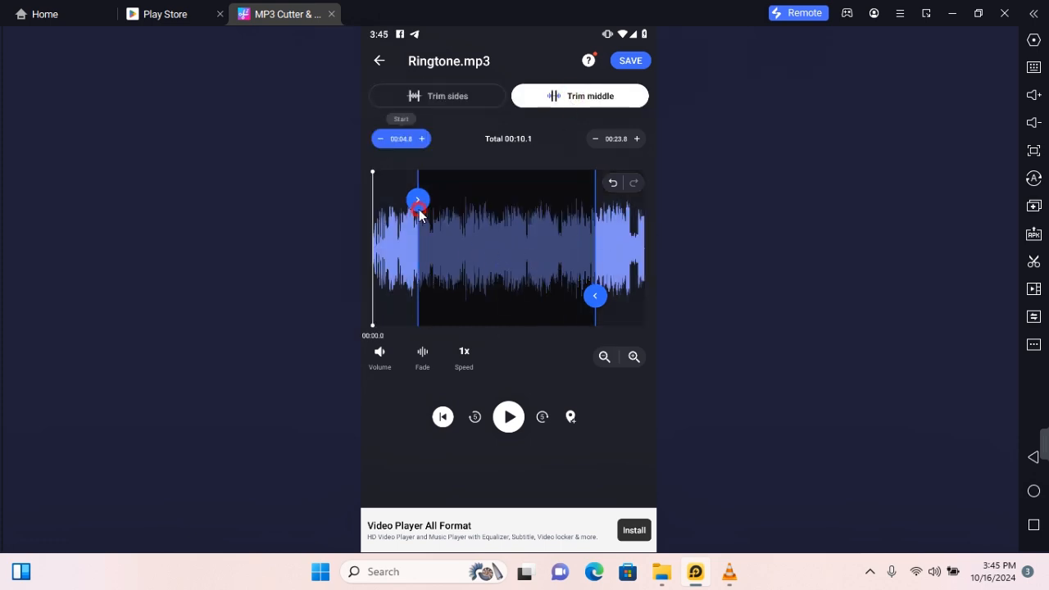
drag(418, 200, 422, 233)
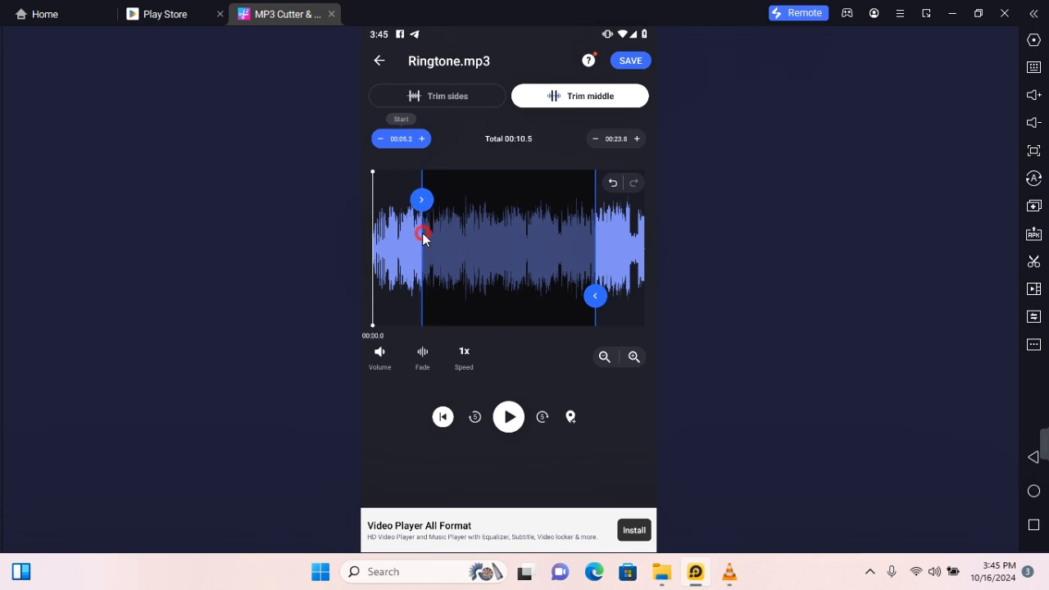
drag(591, 296, 572, 296)
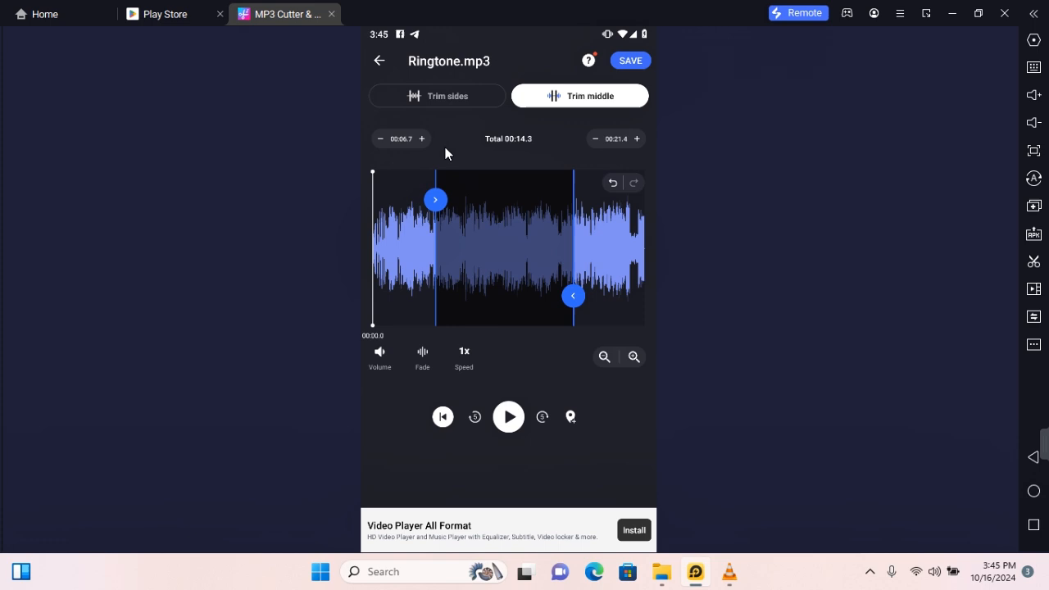
mouse_move(379, 356)
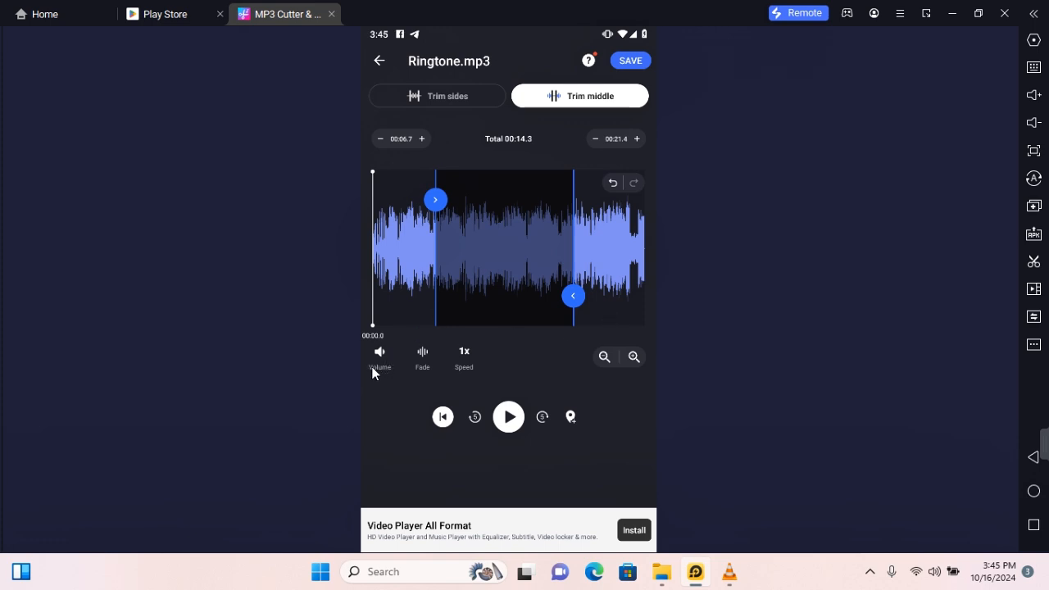
mouse_move(474, 364)
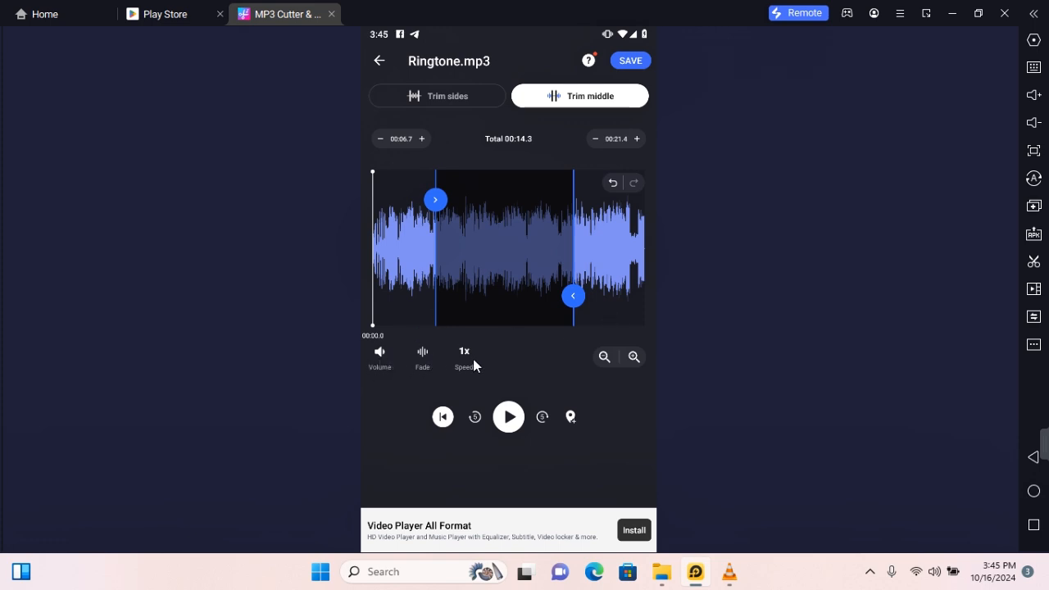
mouse_move(532, 248)
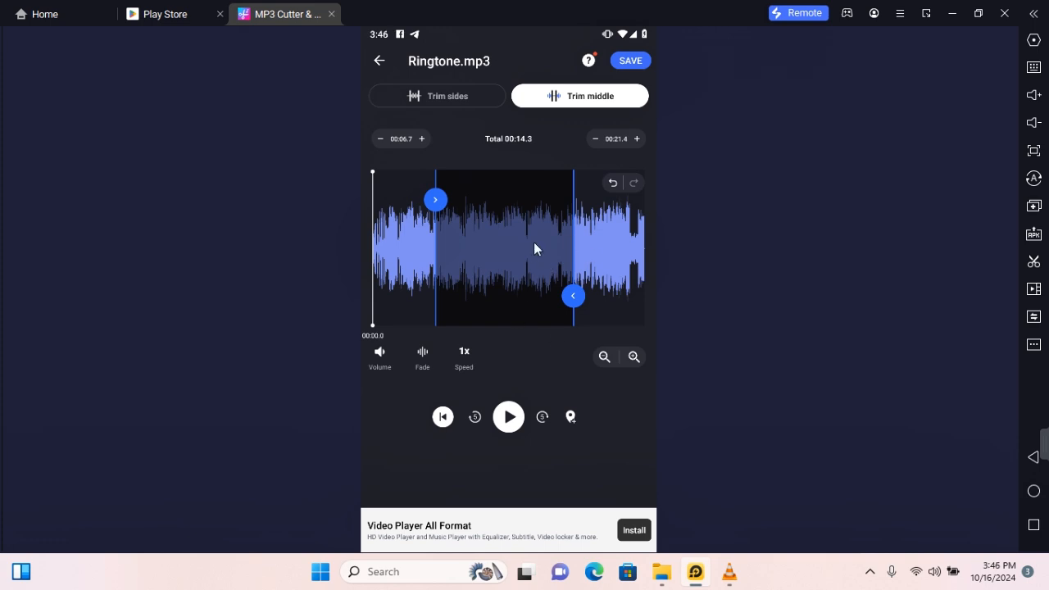
mouse_move(508, 419)
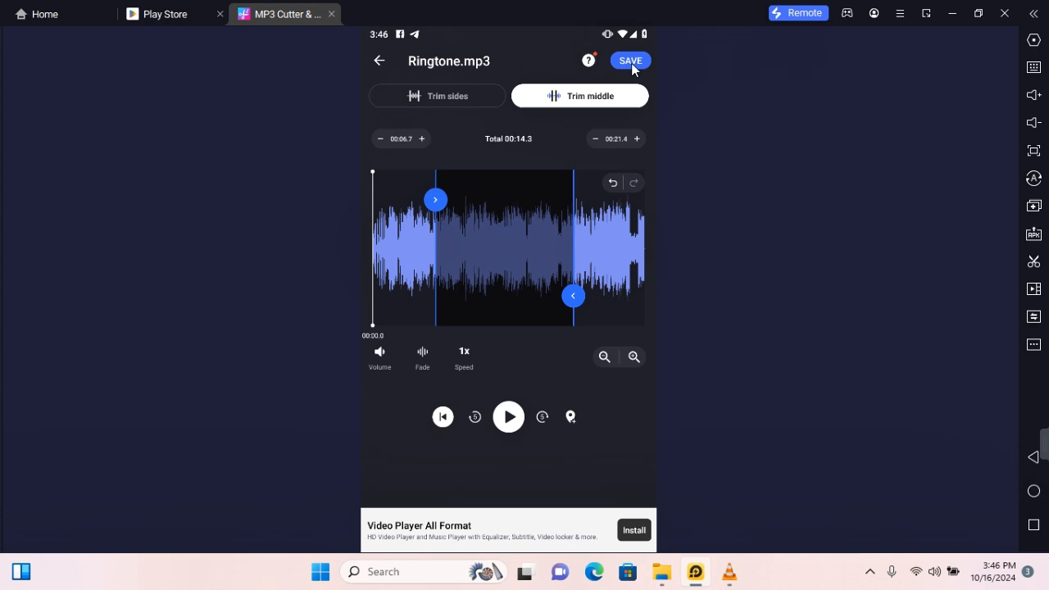
Export AudioCutter_Ringtone as MP3 at copy (128kb/s) bitrate.
click(629, 60)
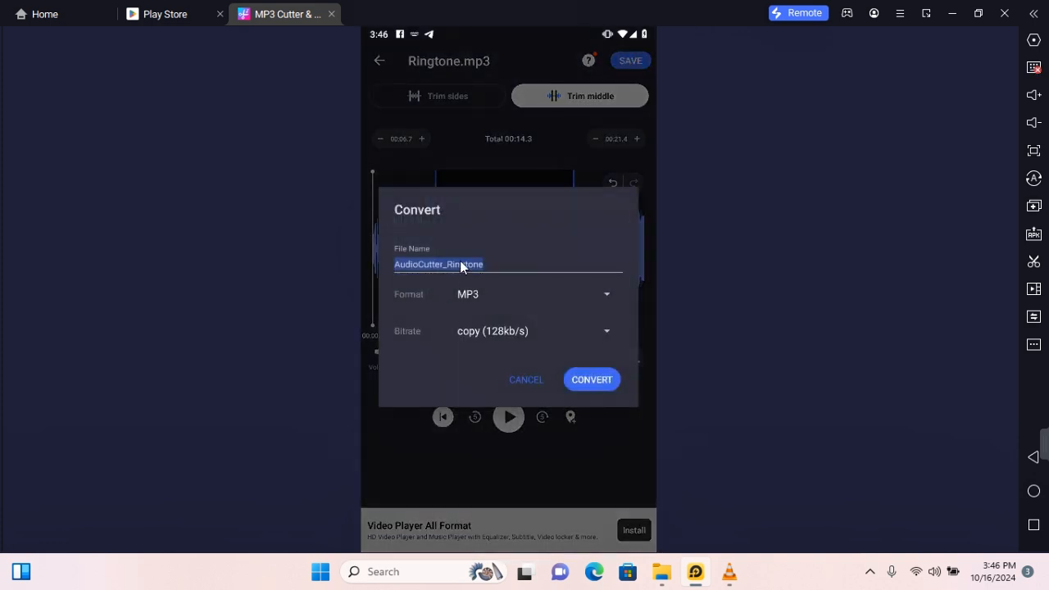
click(533, 293)
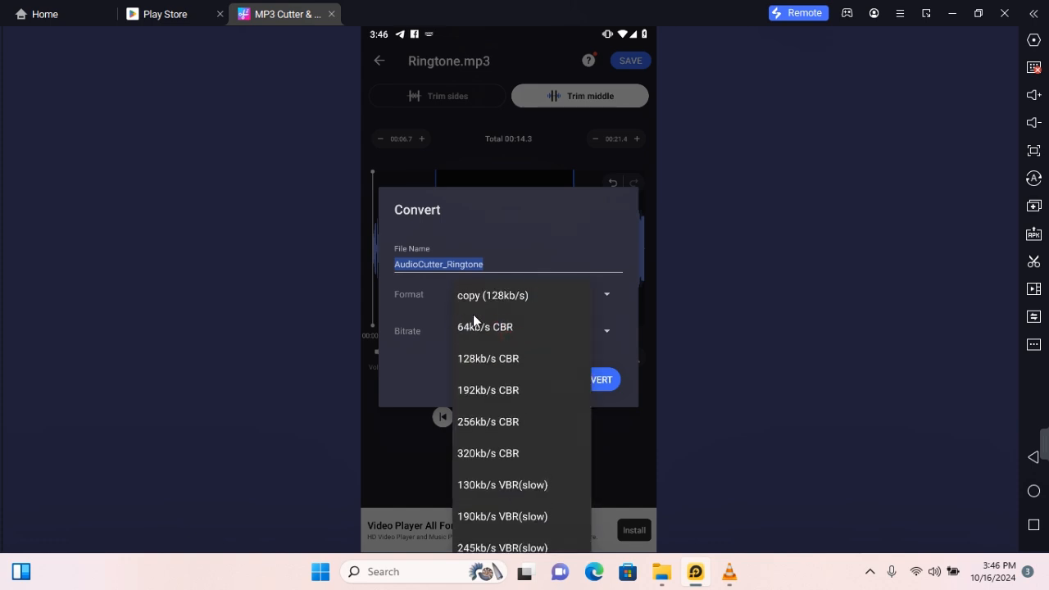
click(493, 295)
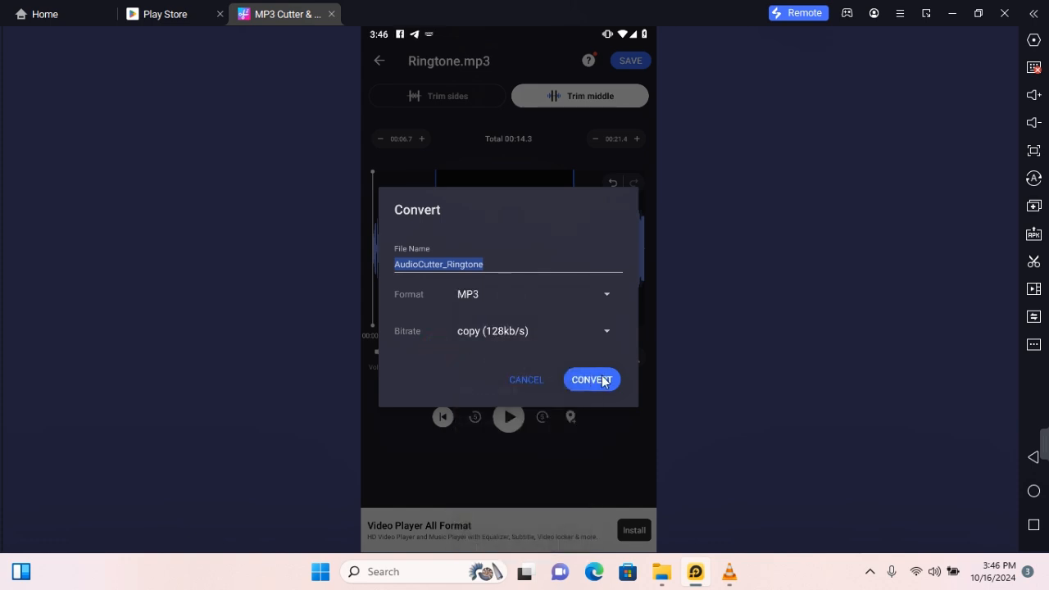
click(592, 380)
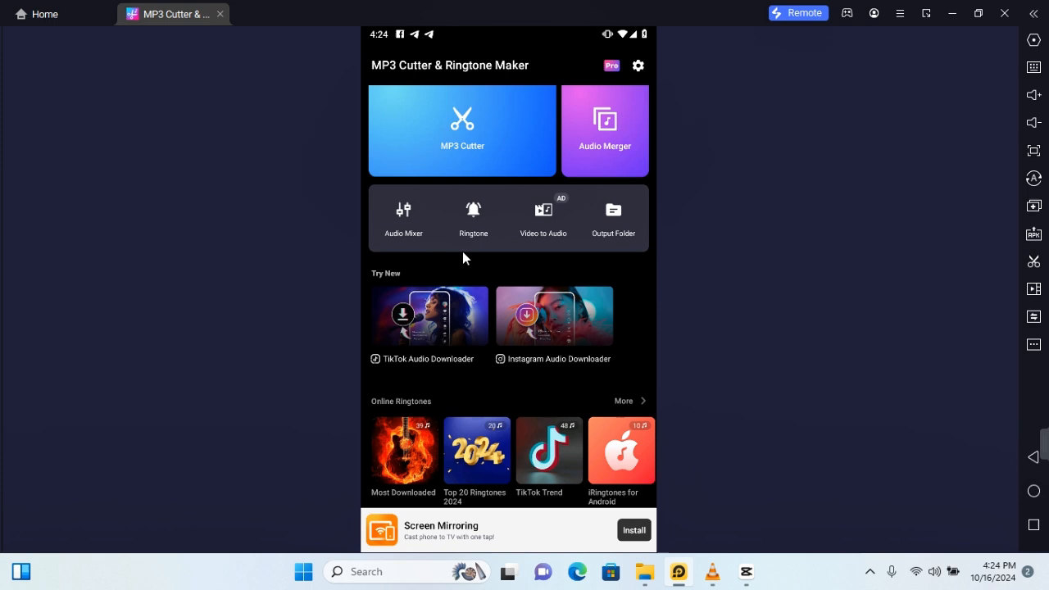
mouse_move(640, 287)
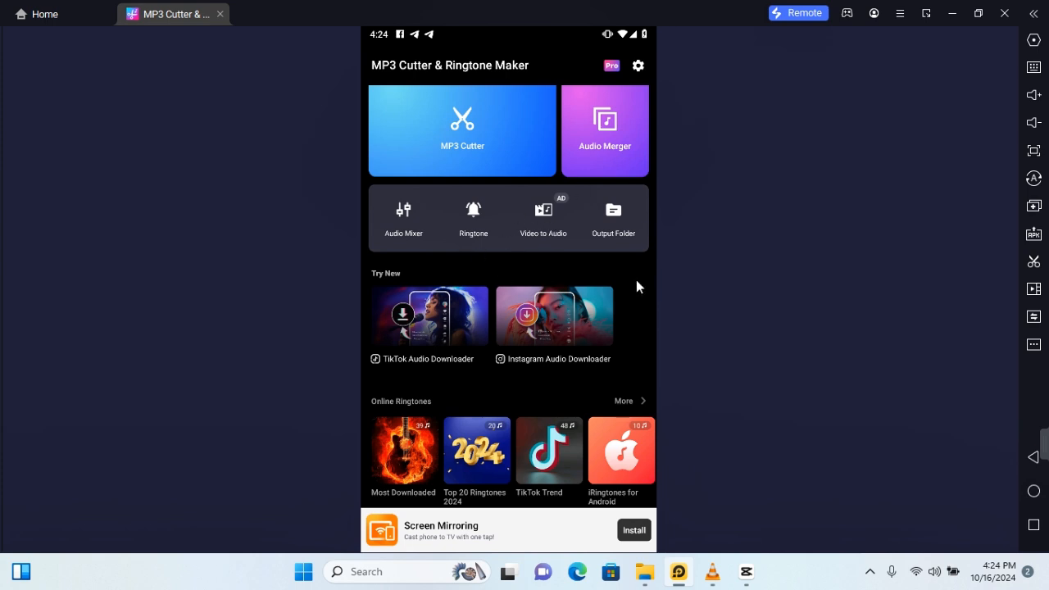
Open the Output Folder and the options menu for AudioCutter_Ringtone.mp3.
click(613, 217)
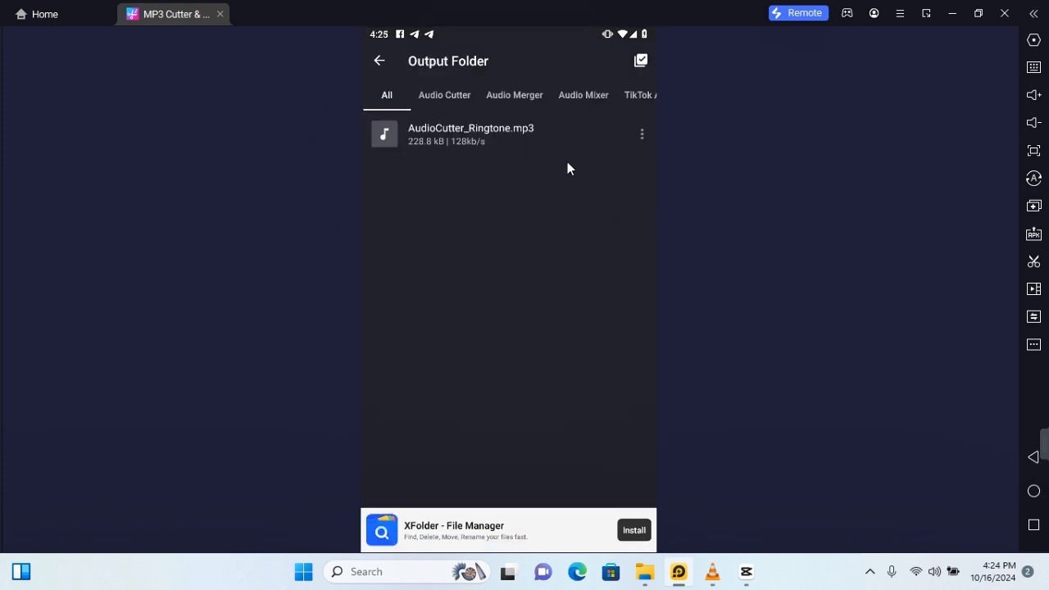
mouse_move(642, 135)
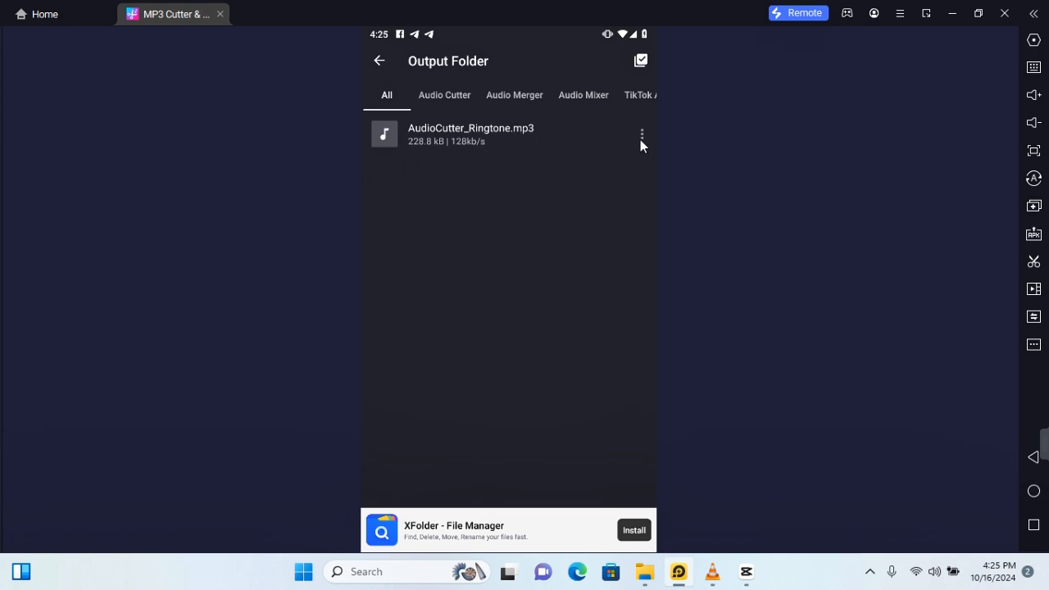
click(642, 134)
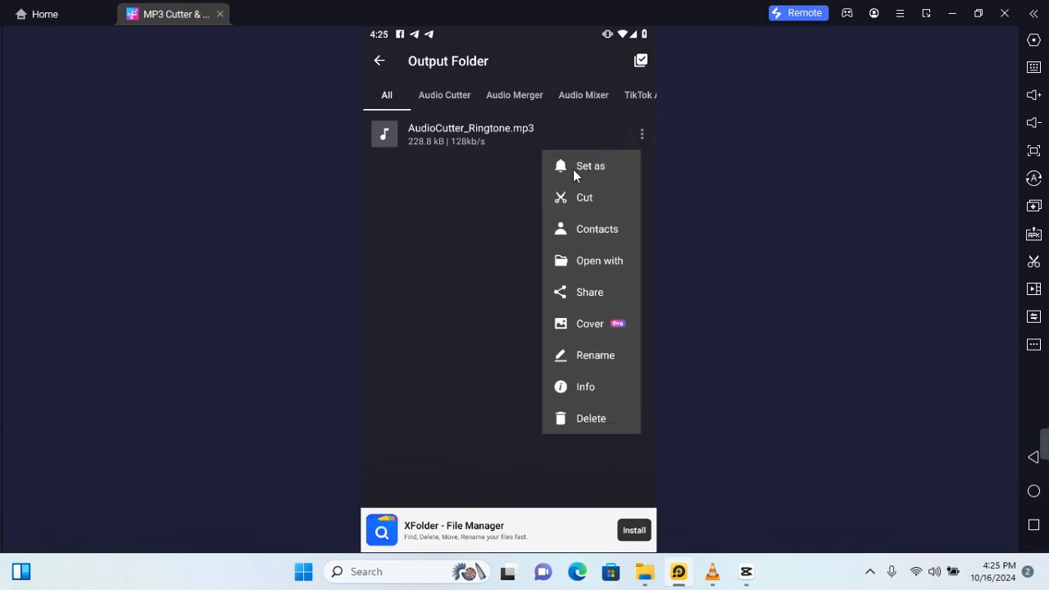
mouse_move(574, 298)
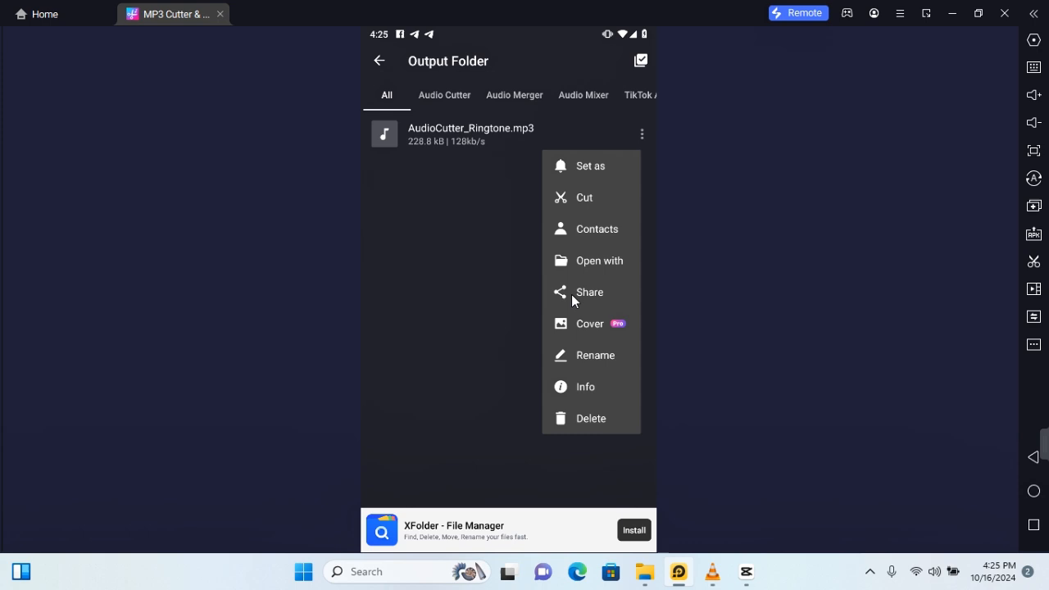
mouse_move(625, 407)
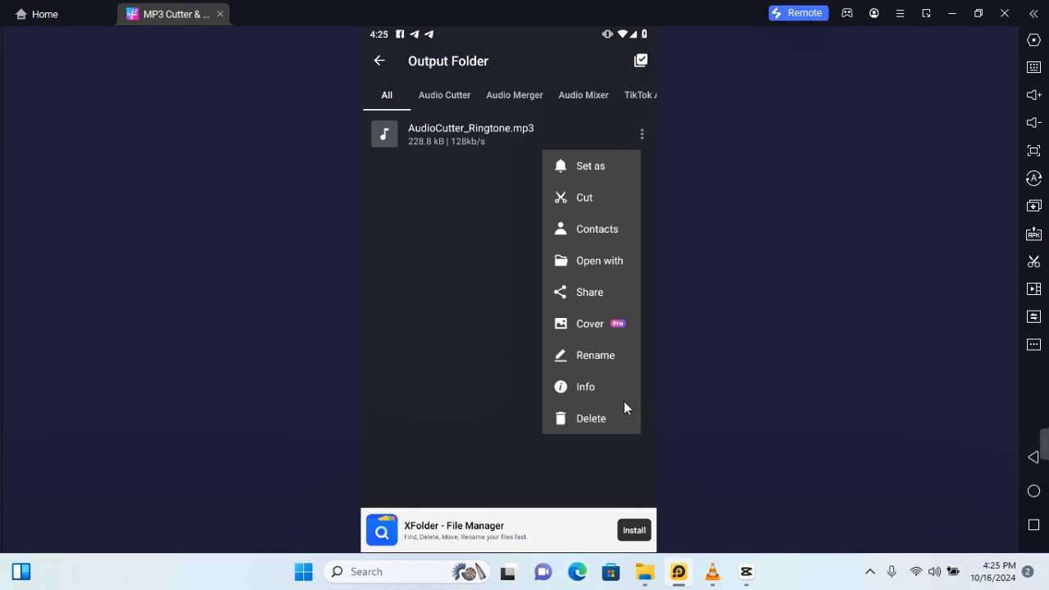